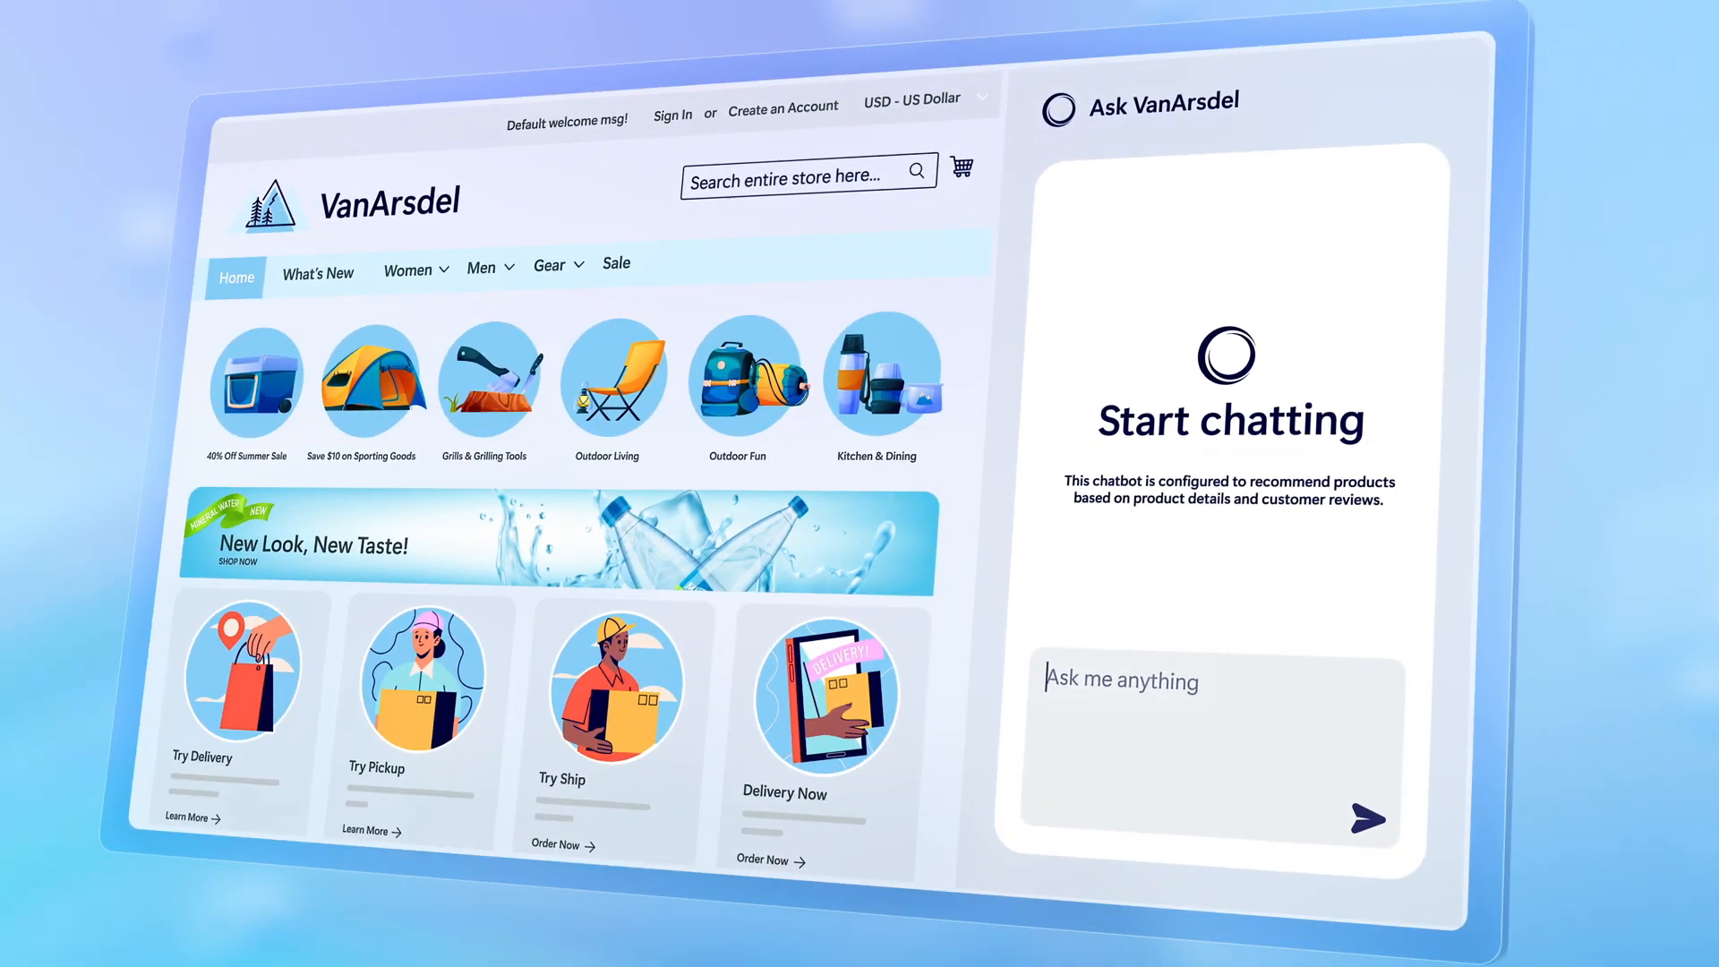
Step: Ask the VanArsdel assistant to suggest inexpensive, easy-to-install living room items
type("Suggest inexpensive items for my living room that are easy to install")
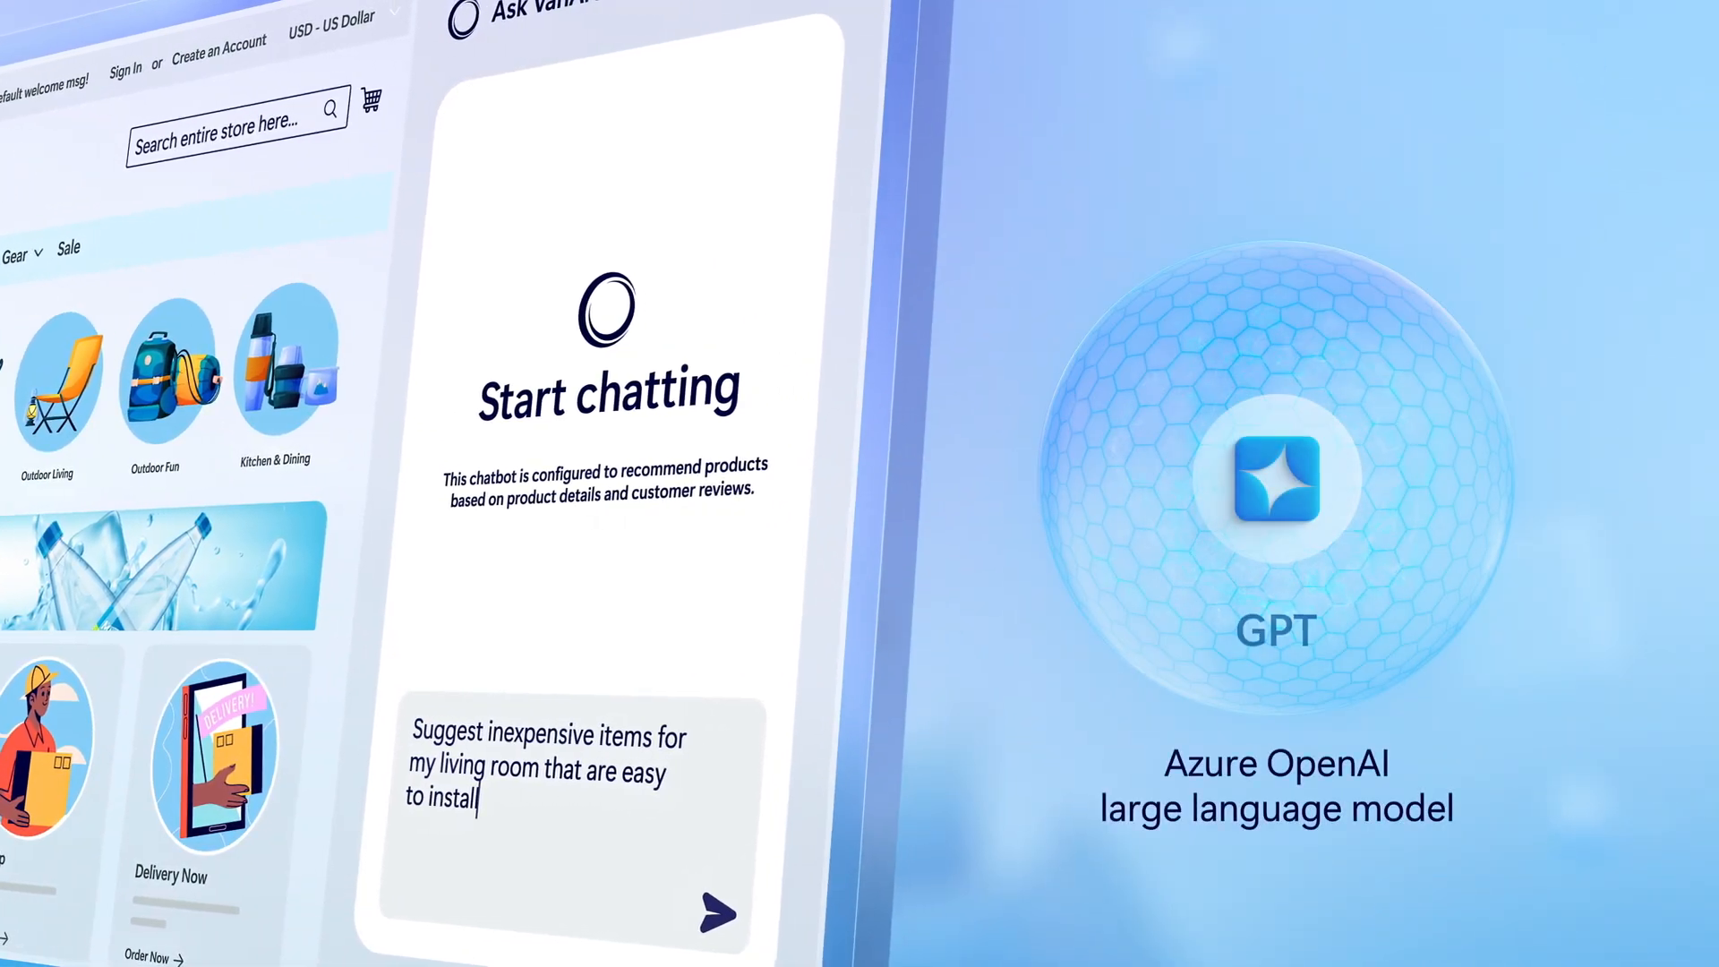
left_click(714, 914)
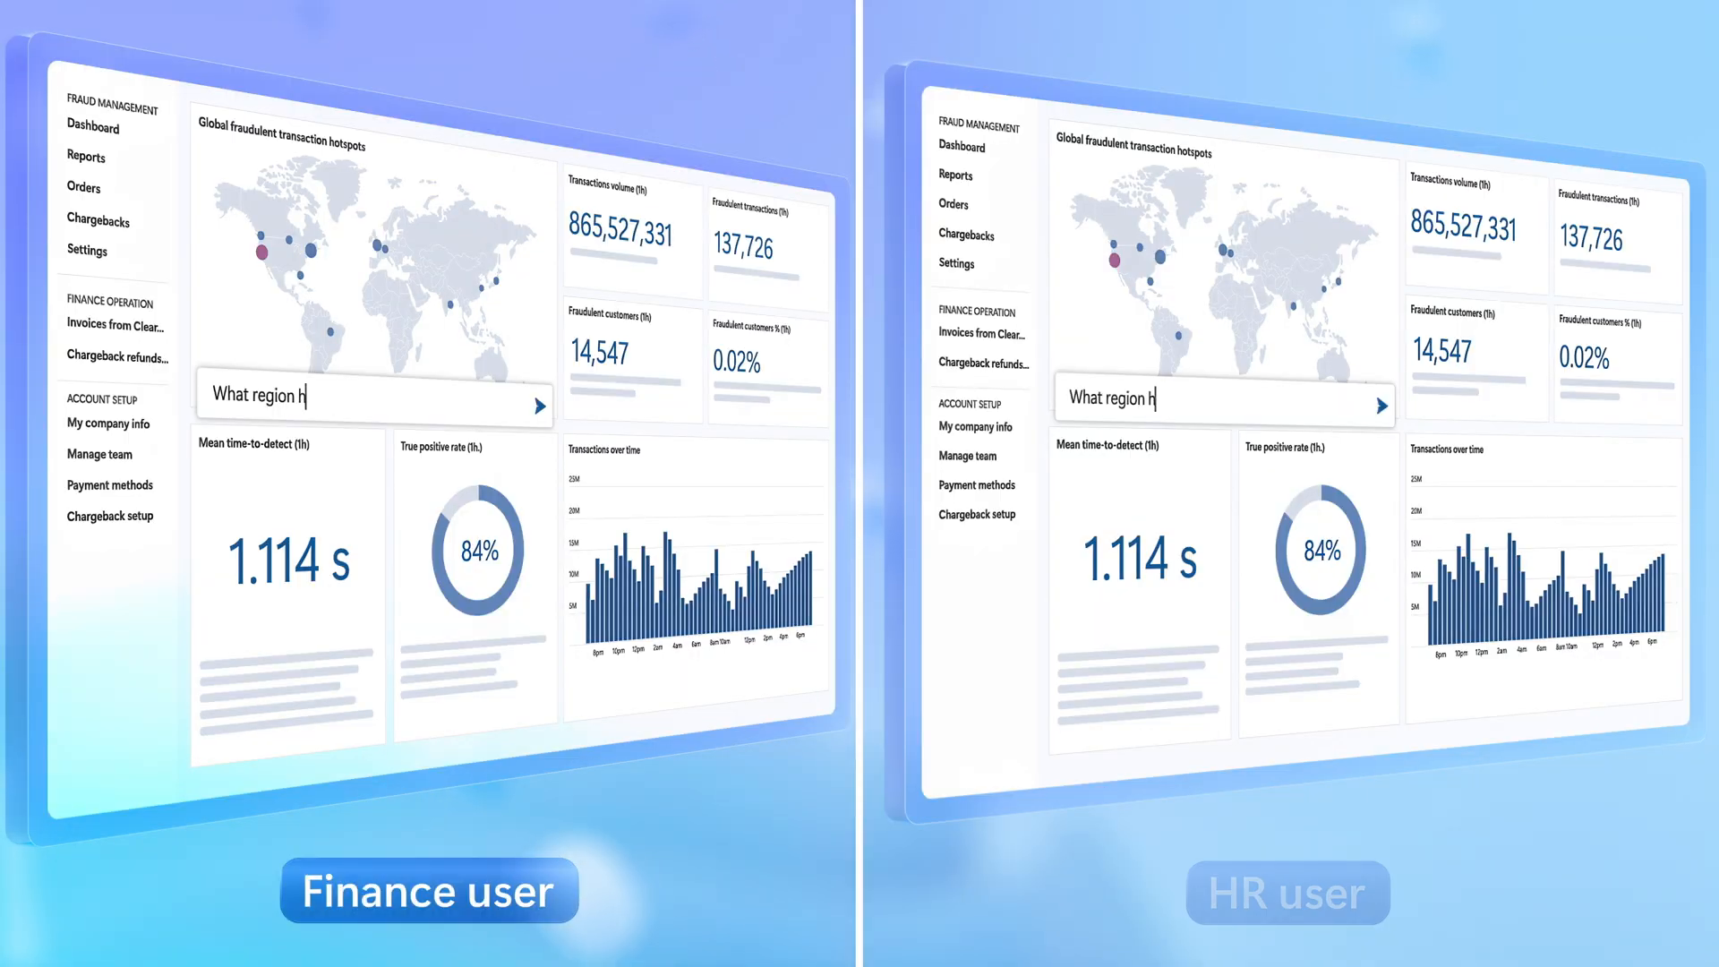
Step: Submit a fraud-region question in the dashboard's query box over the hotspot map
left_click(538, 404)
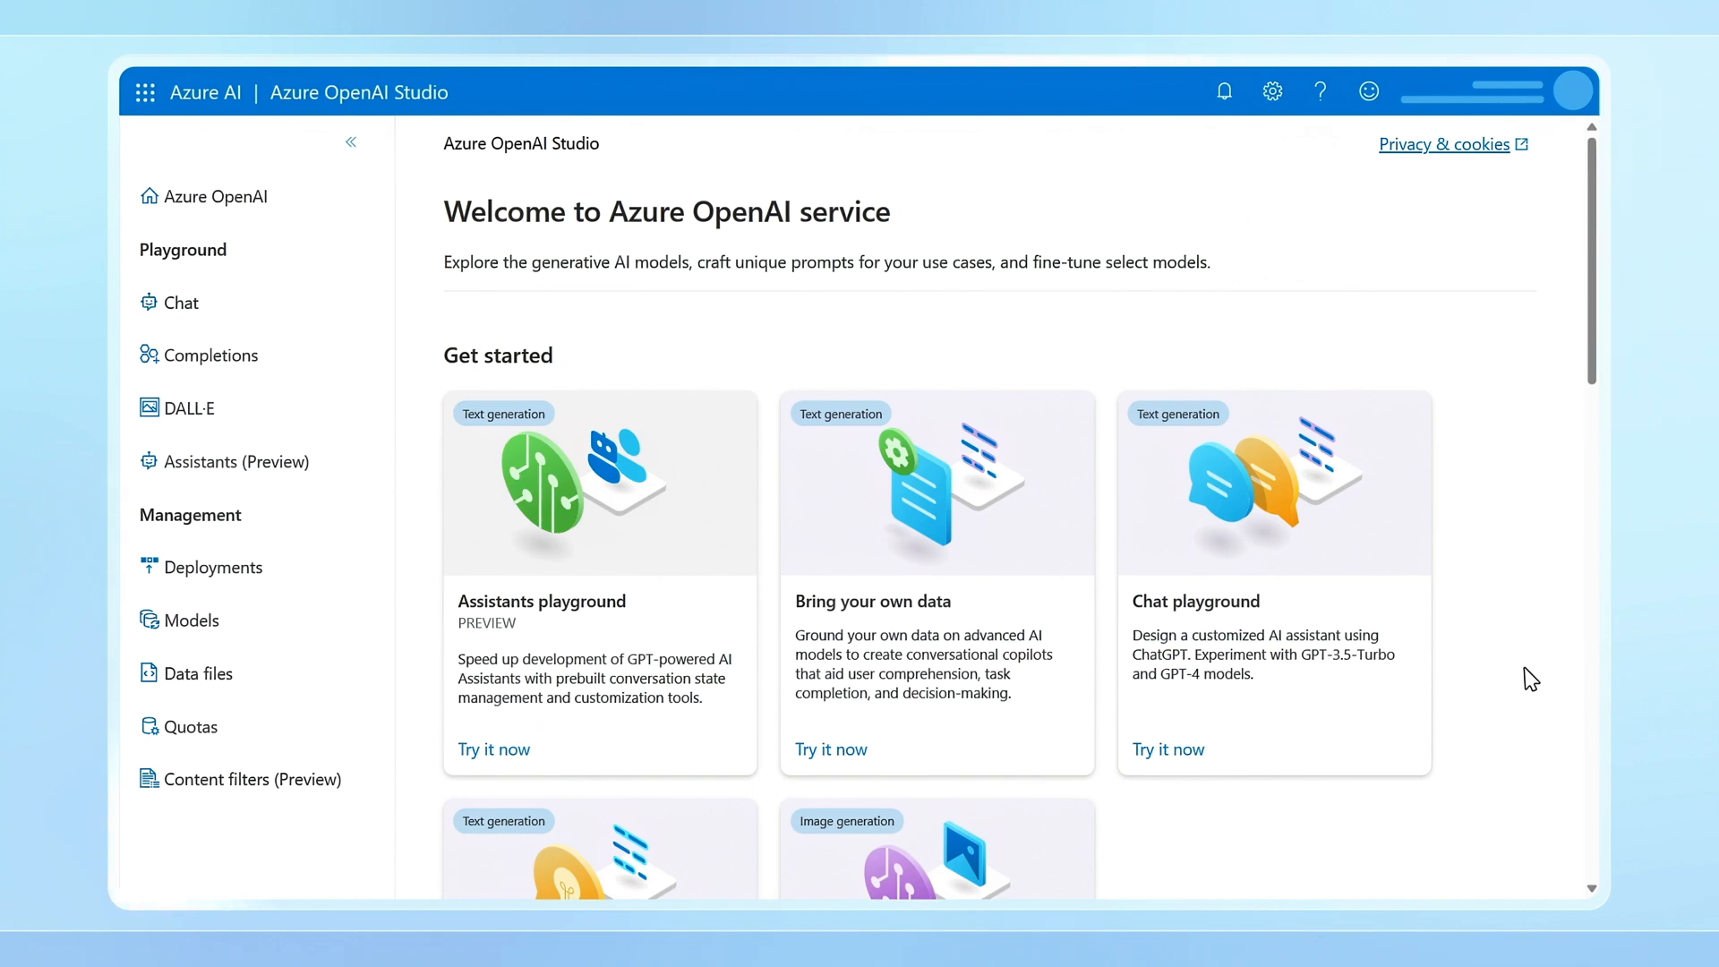
mouse_move(1483, 672)
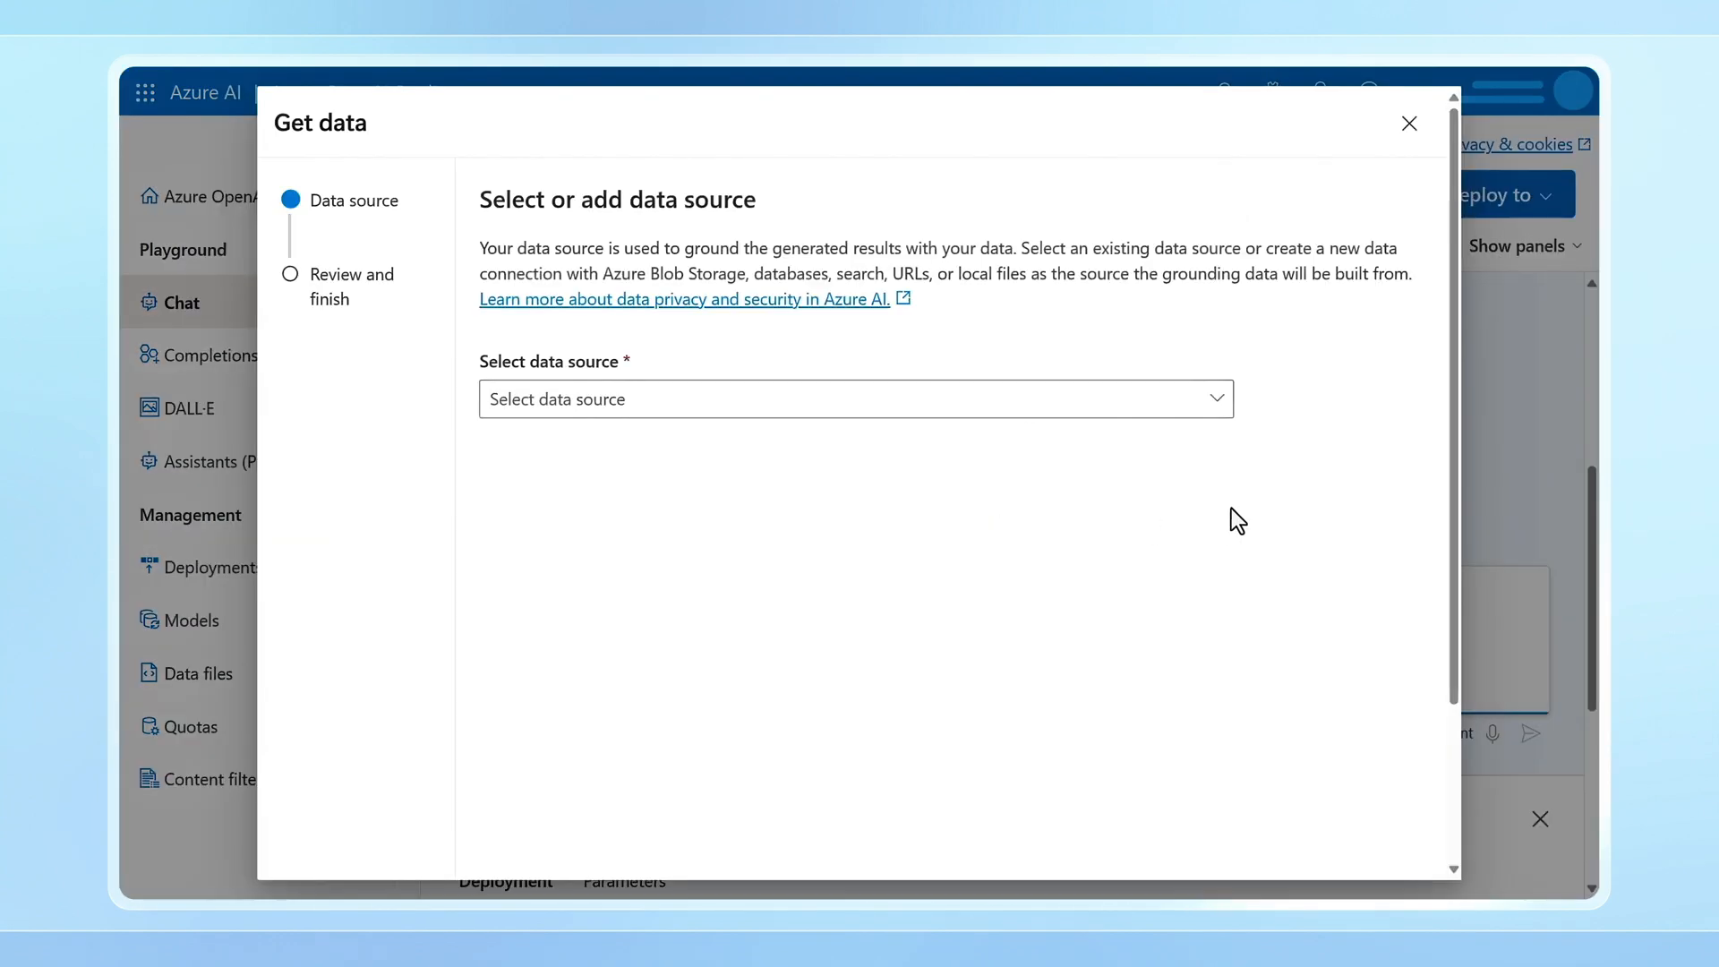
Step: Choose Azure AI Search as the data source with Hybrid + semantic search type
left_click(846, 399)
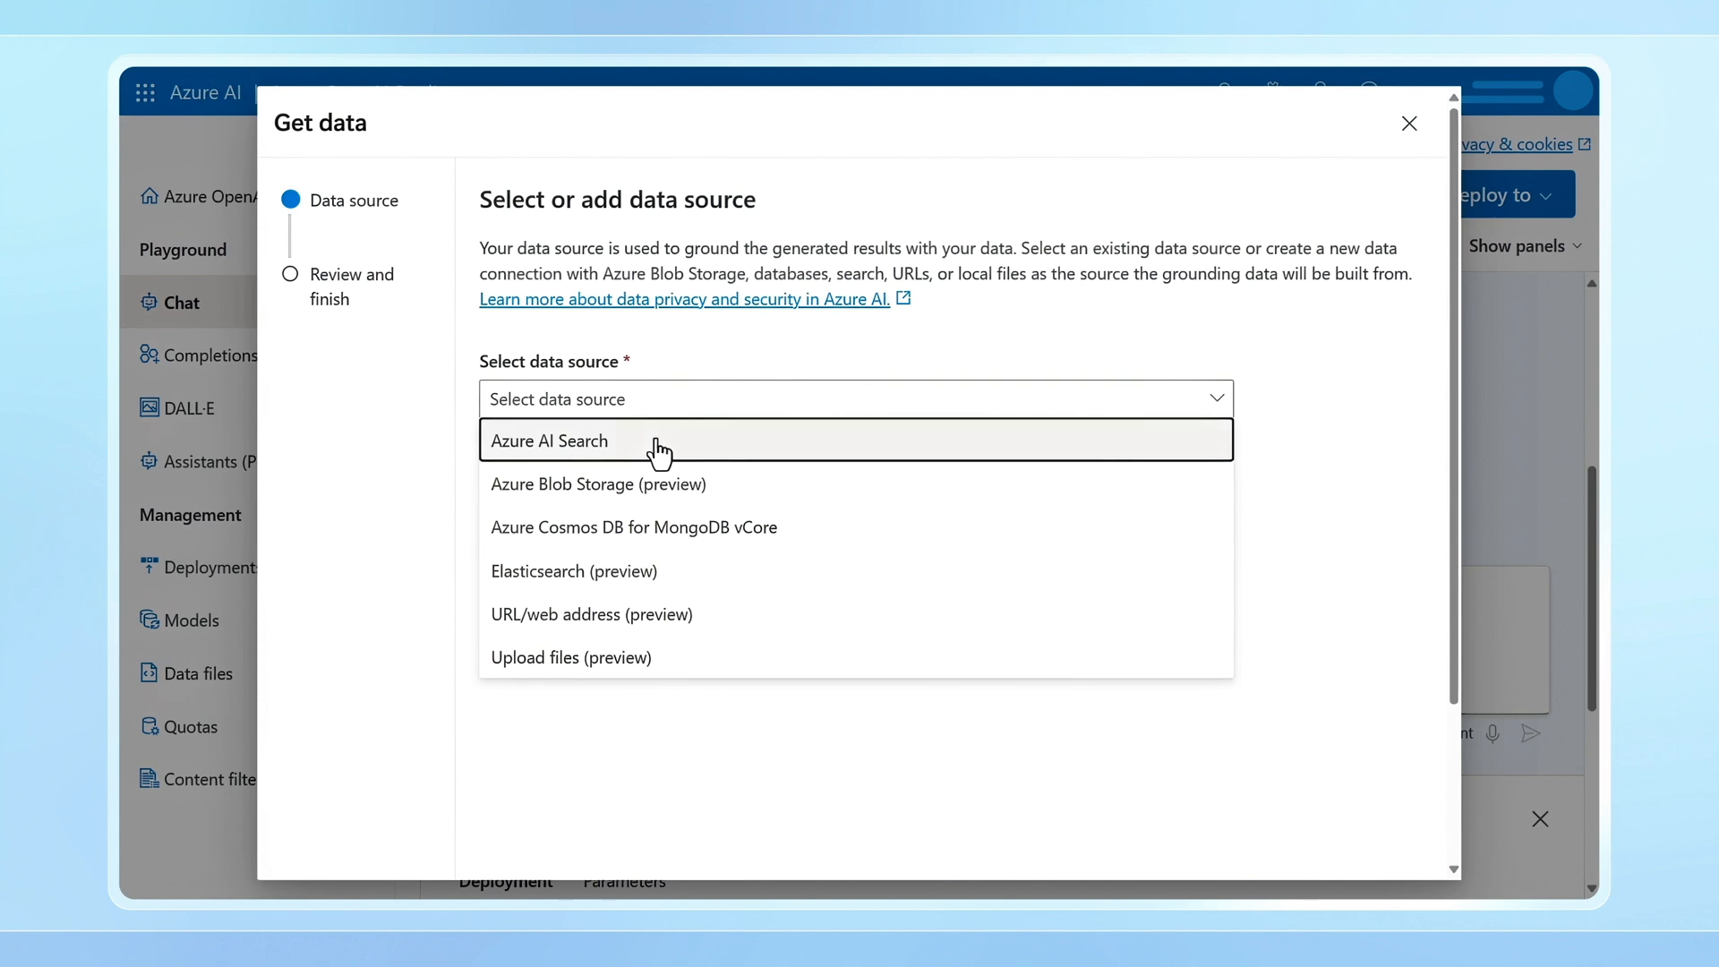
left_click(549, 440)
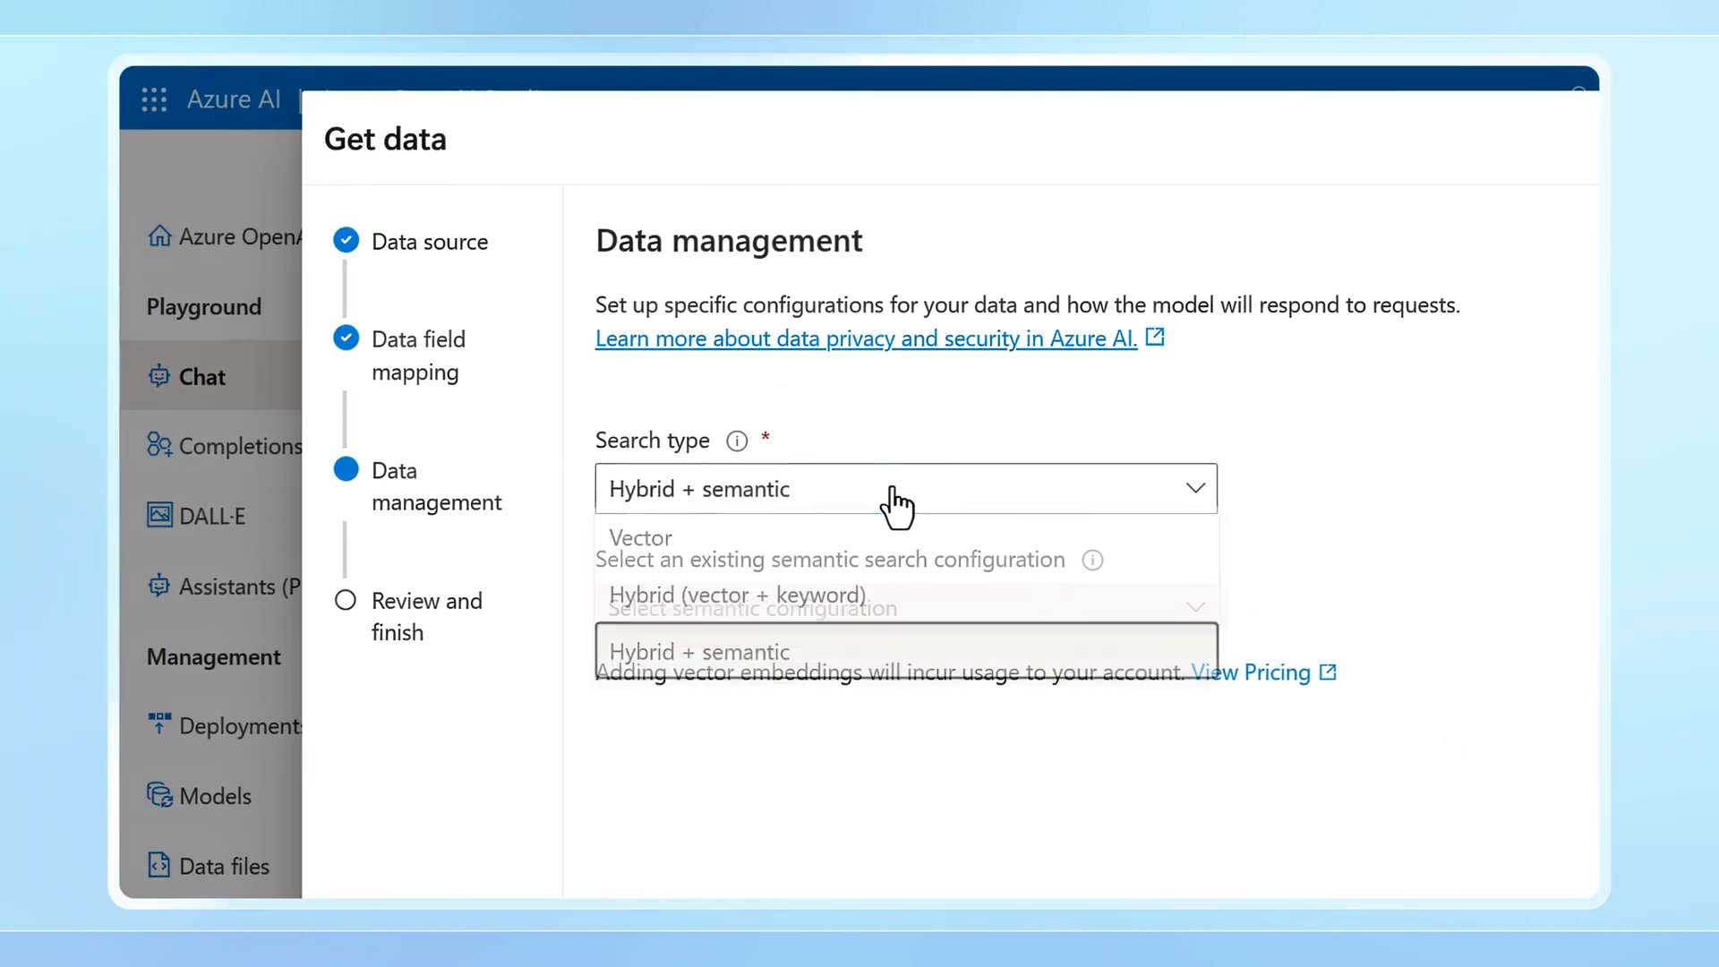
left_click(735, 595)
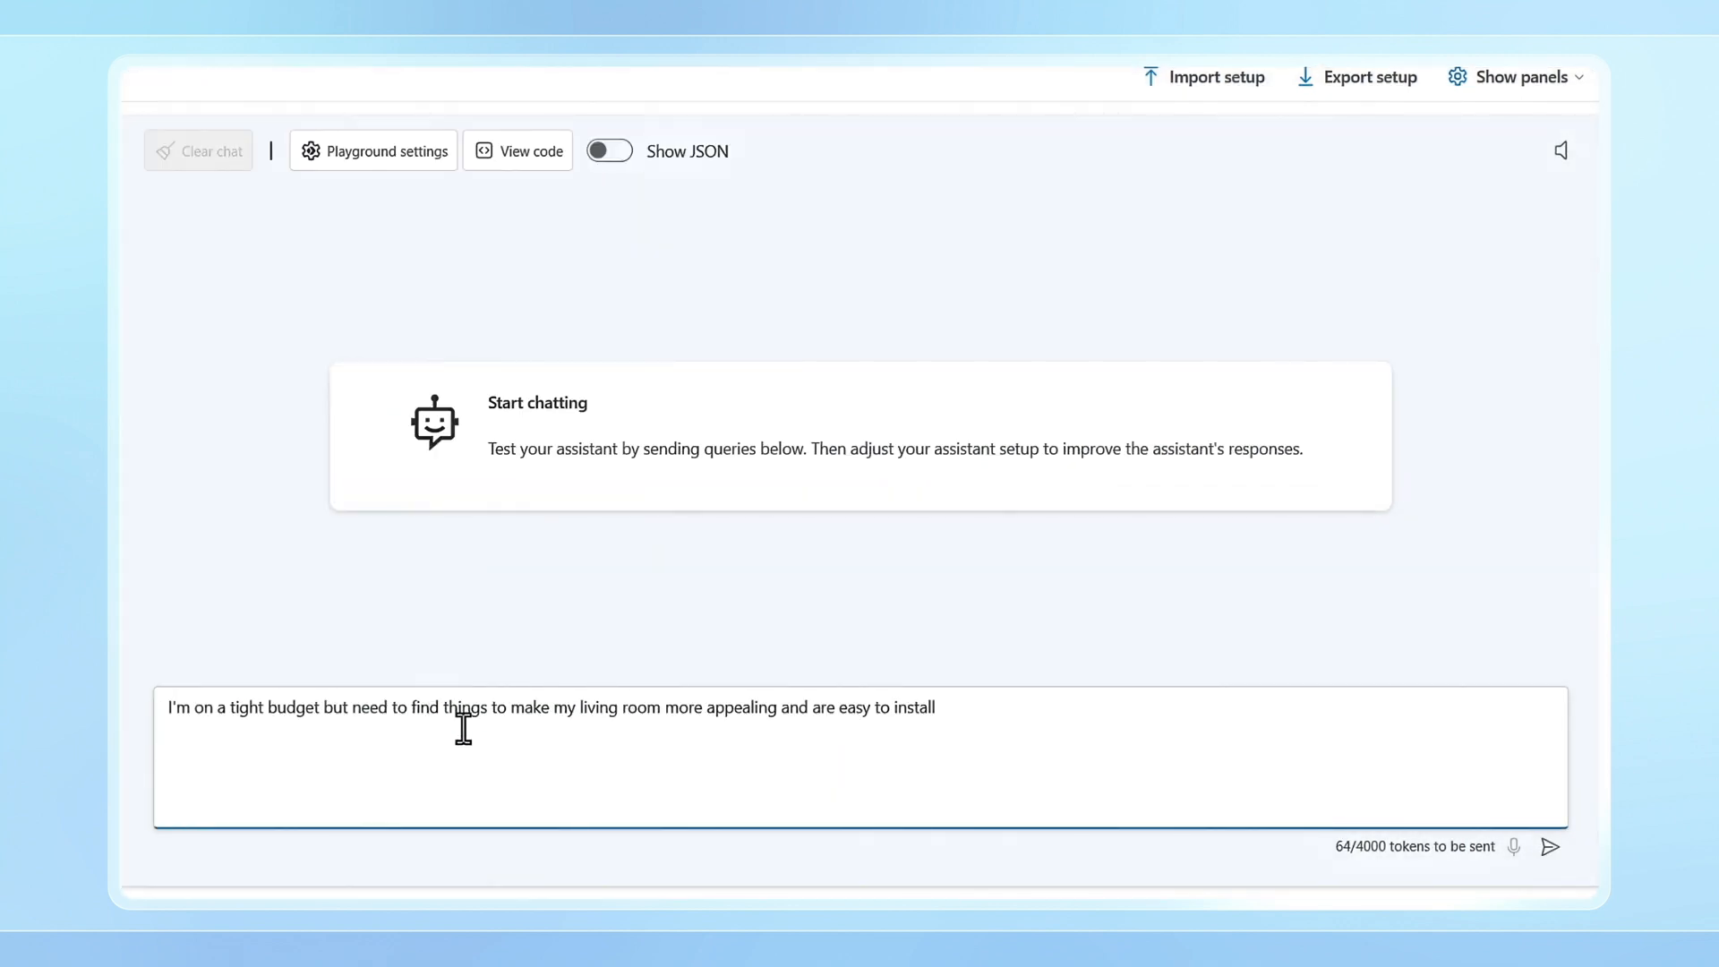
Step: Send the tight-budget living room request to the grounded assistant
left_click(1576, 847)
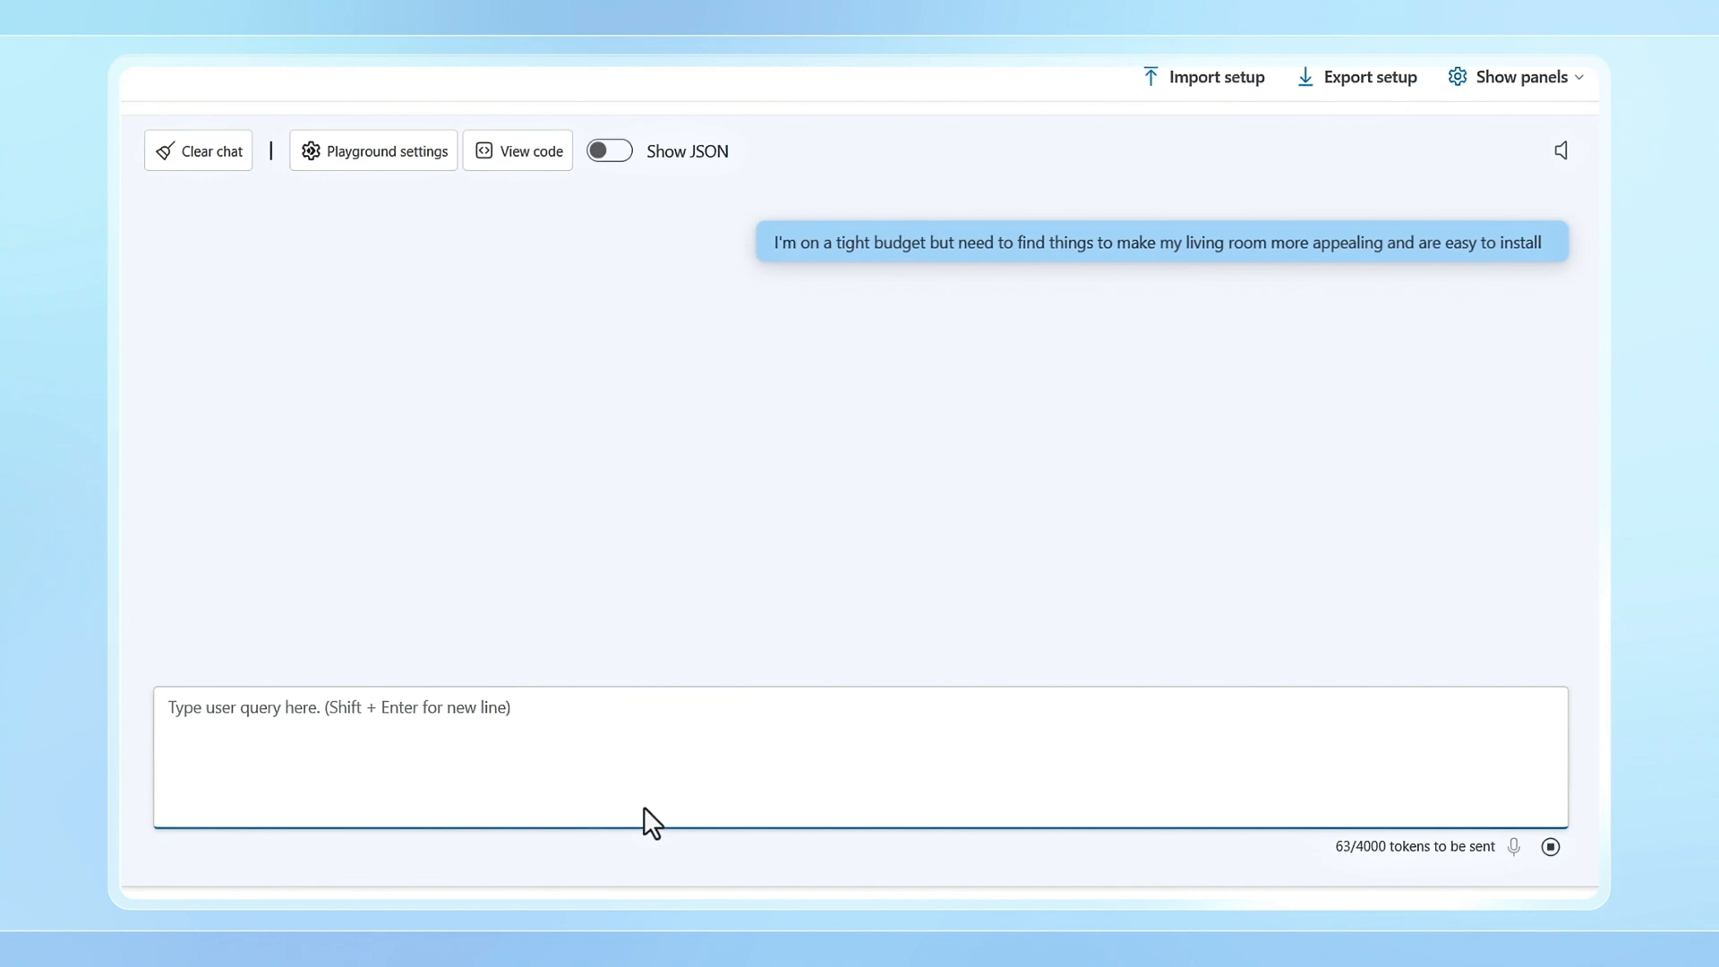